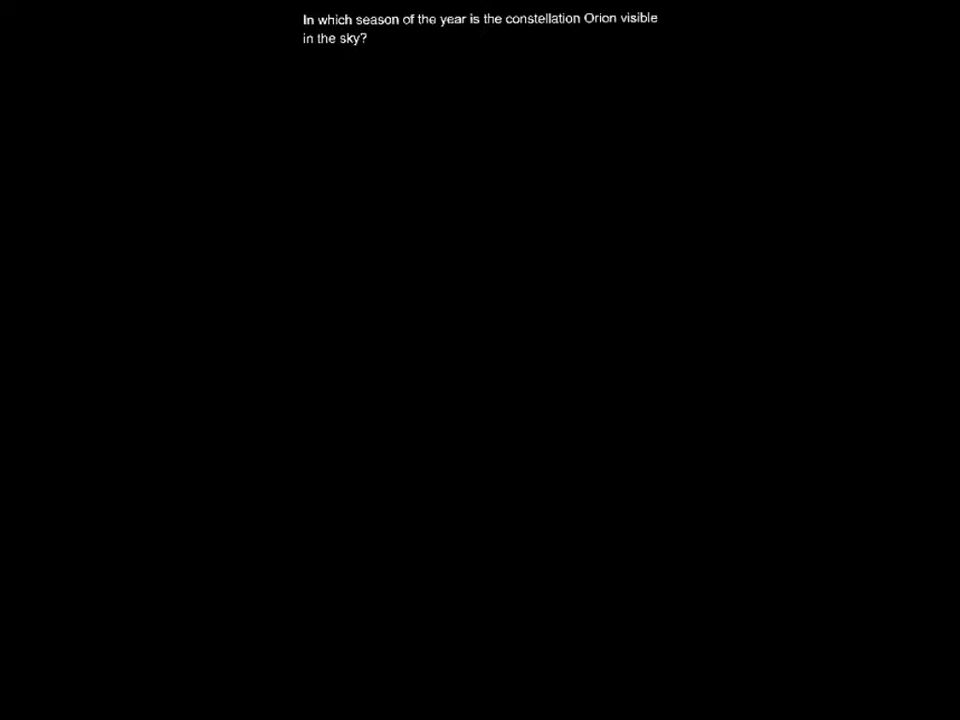
Handwrite 'Nov → Feb' in white with '(Winter)' in red beneath the Orion question
type("Nu")
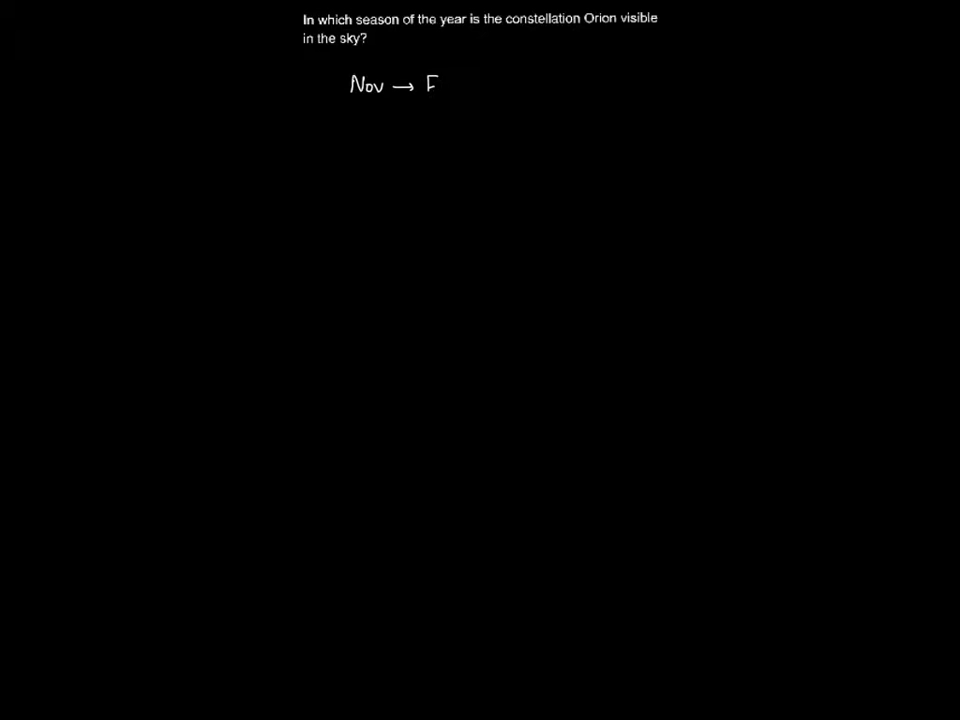
type("Feb.")
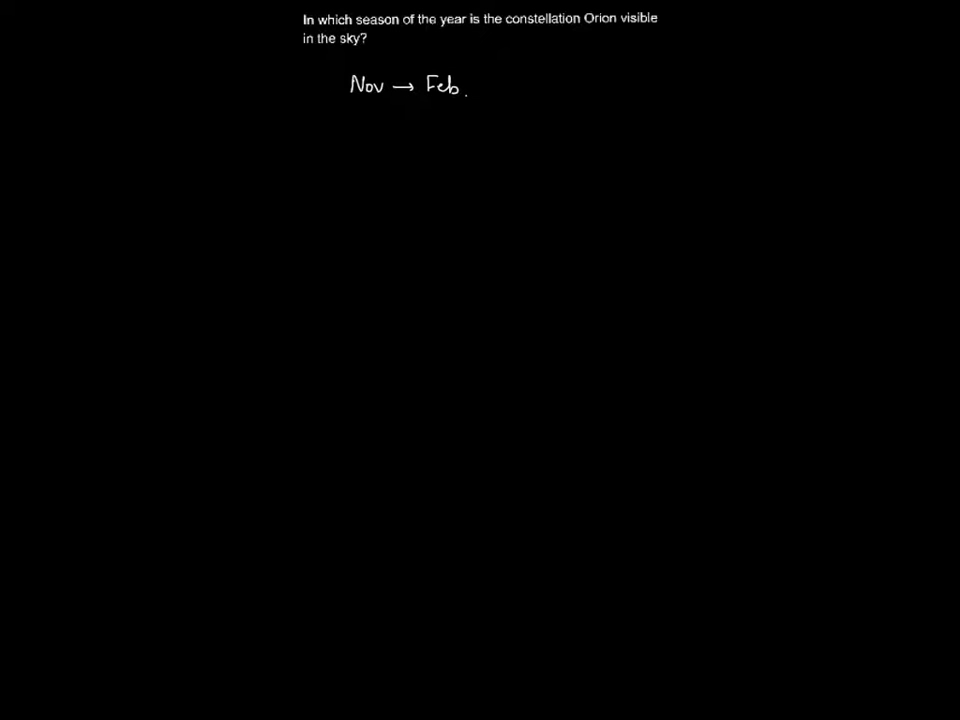
left_click_drag(476, 96, 478, 78)
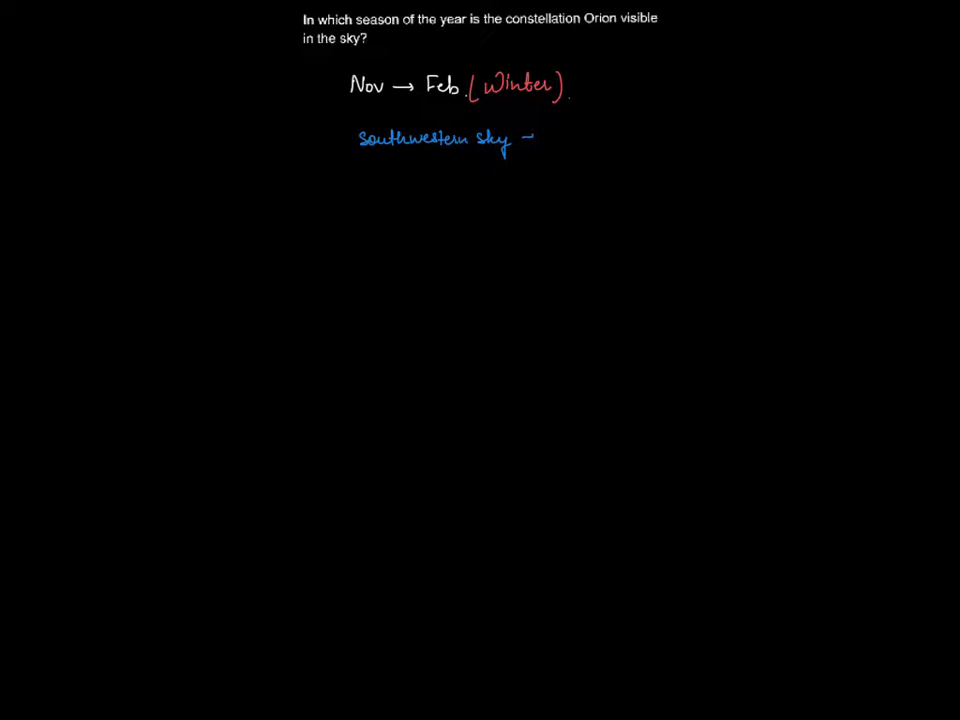
Extend the blue note to read 'southwestern sky → North Hemisphere'
type("Nov")
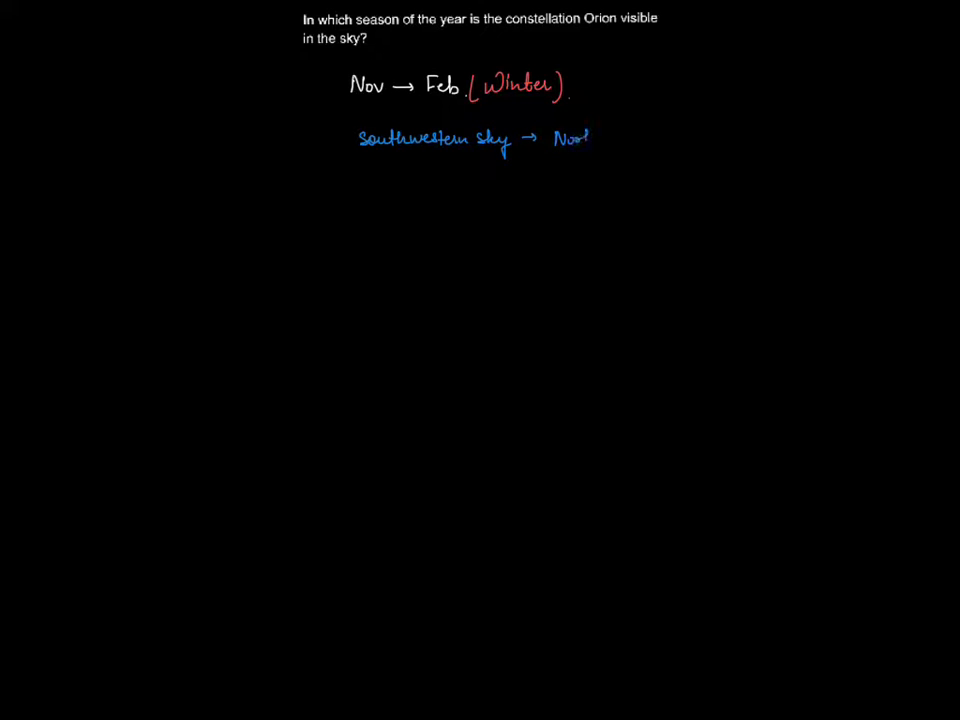
type("North, Hemisp")
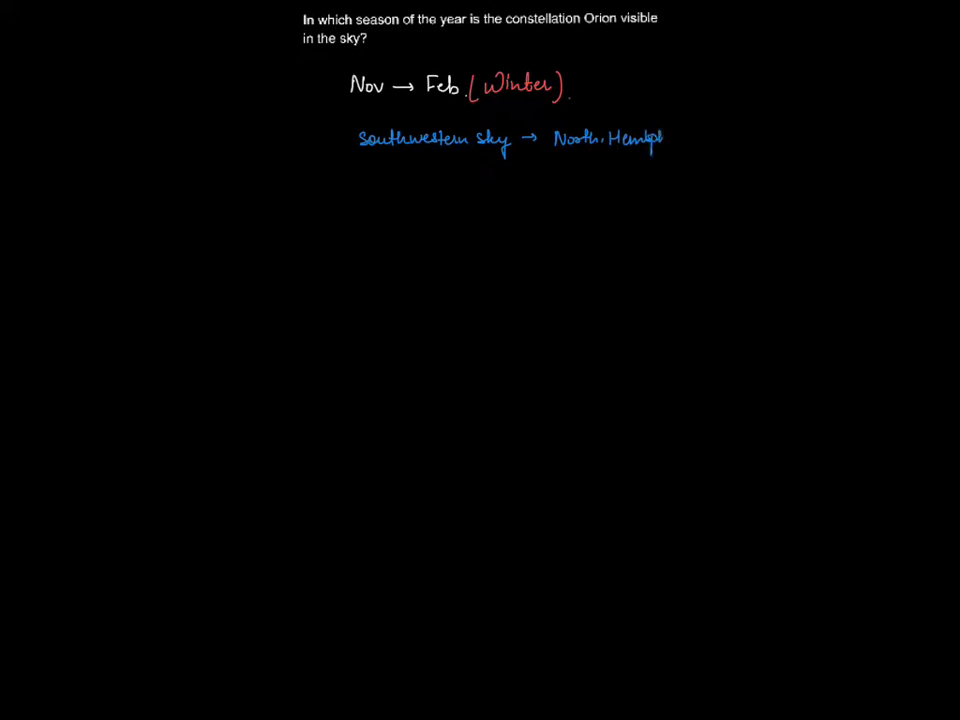
type("re")
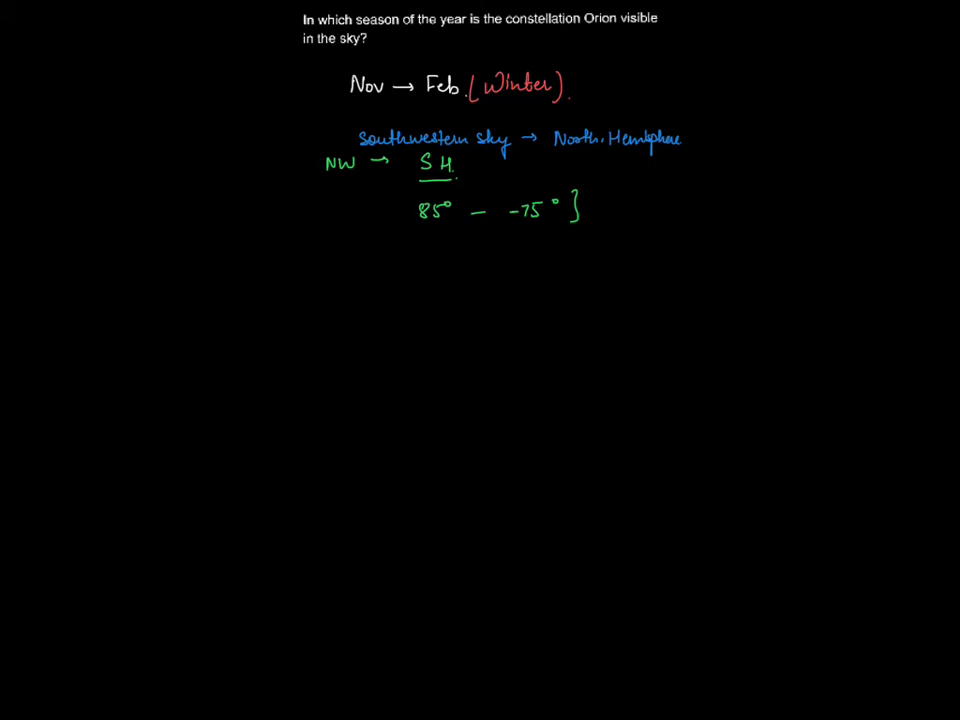
Add green 'NW → S.H.' and '[85° – −75°]' notes and underline 'Nov → Feb' and 'Winter'
left_click(398, 210)
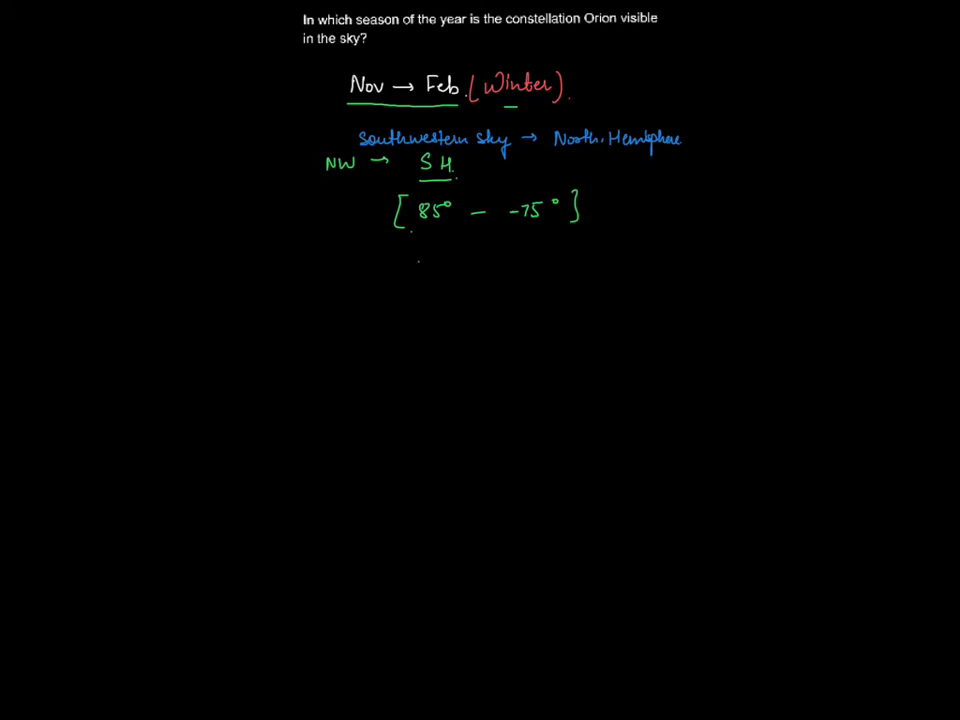
Write green 'Summer → Day' with 'Day' boxed, and 'Night' beside '(Winter)'
type("Summer → Day")
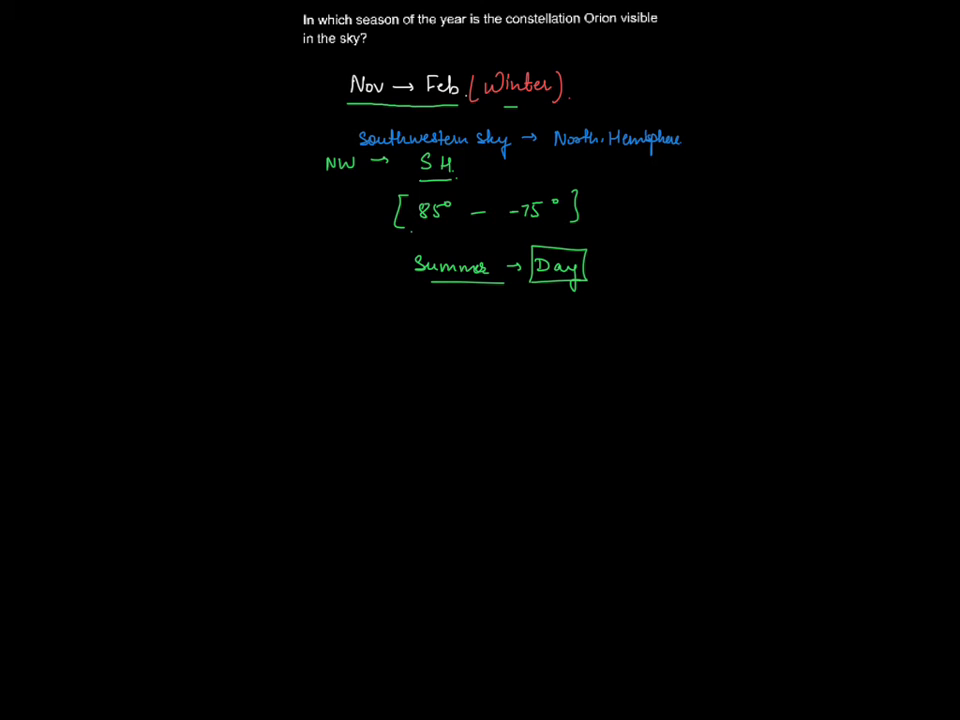
type("Ni")
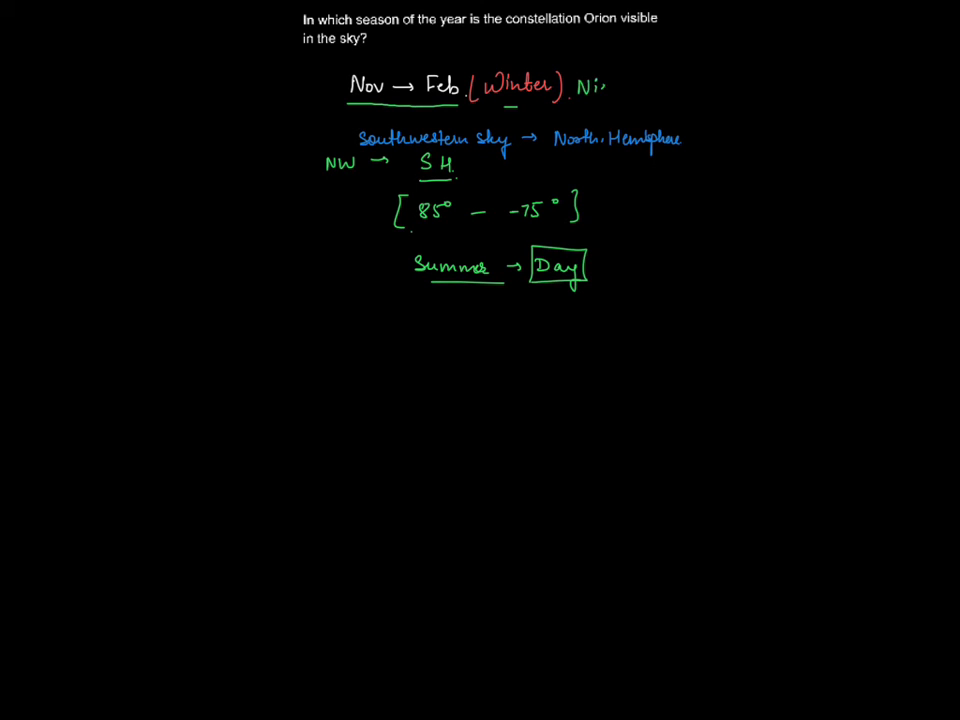
type("Night")
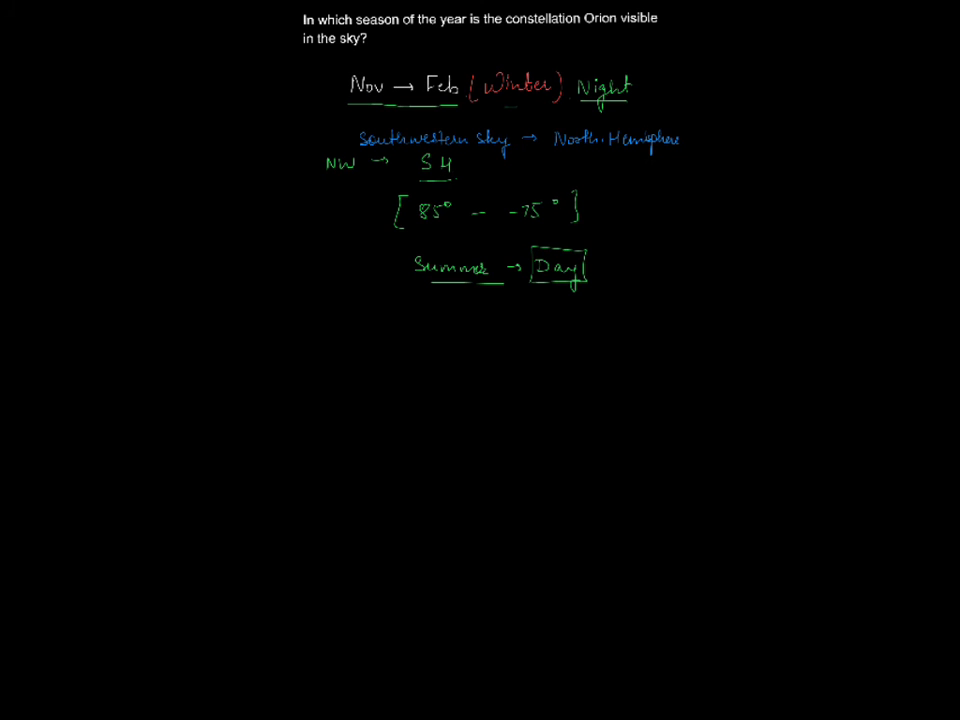